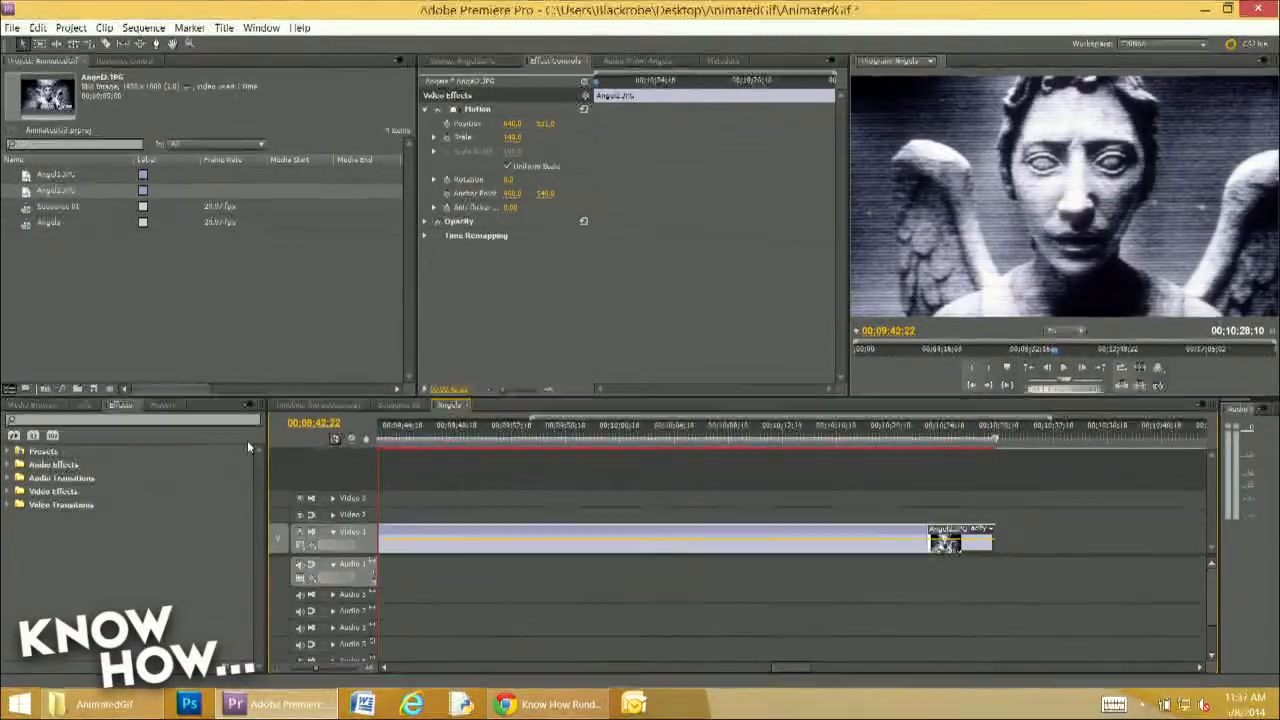
Step: Place the Angel JPG stills on the Video 1 track of the Angels sequence
click(800, 438)
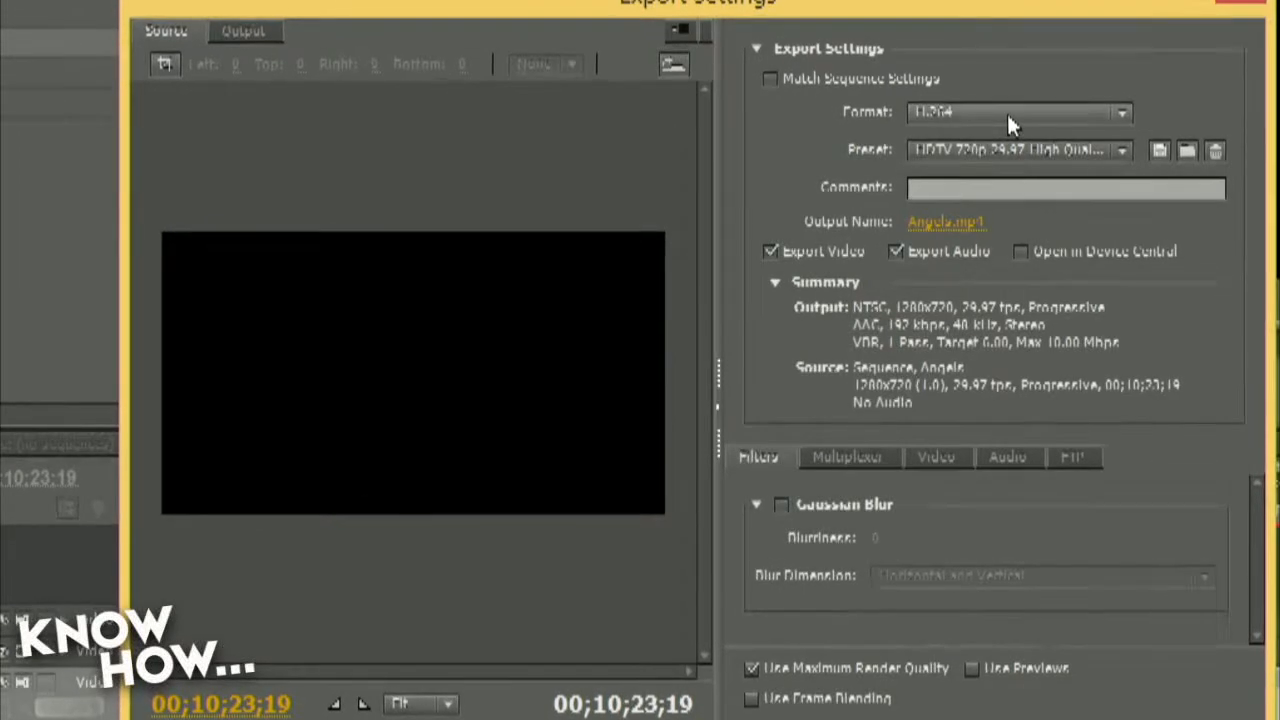
Step: Expand the Format dropdown in Export Settings to list formats including Animated GIF
click(1120, 112)
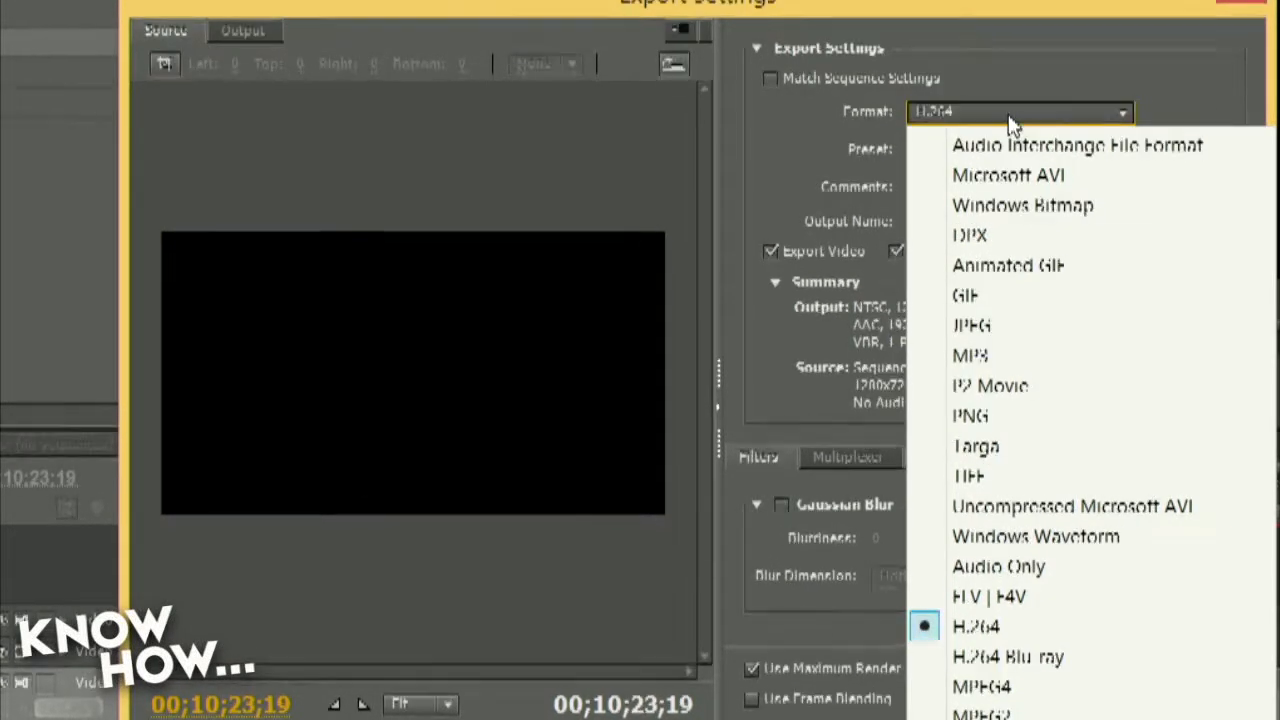
mouse_move(1007, 265)
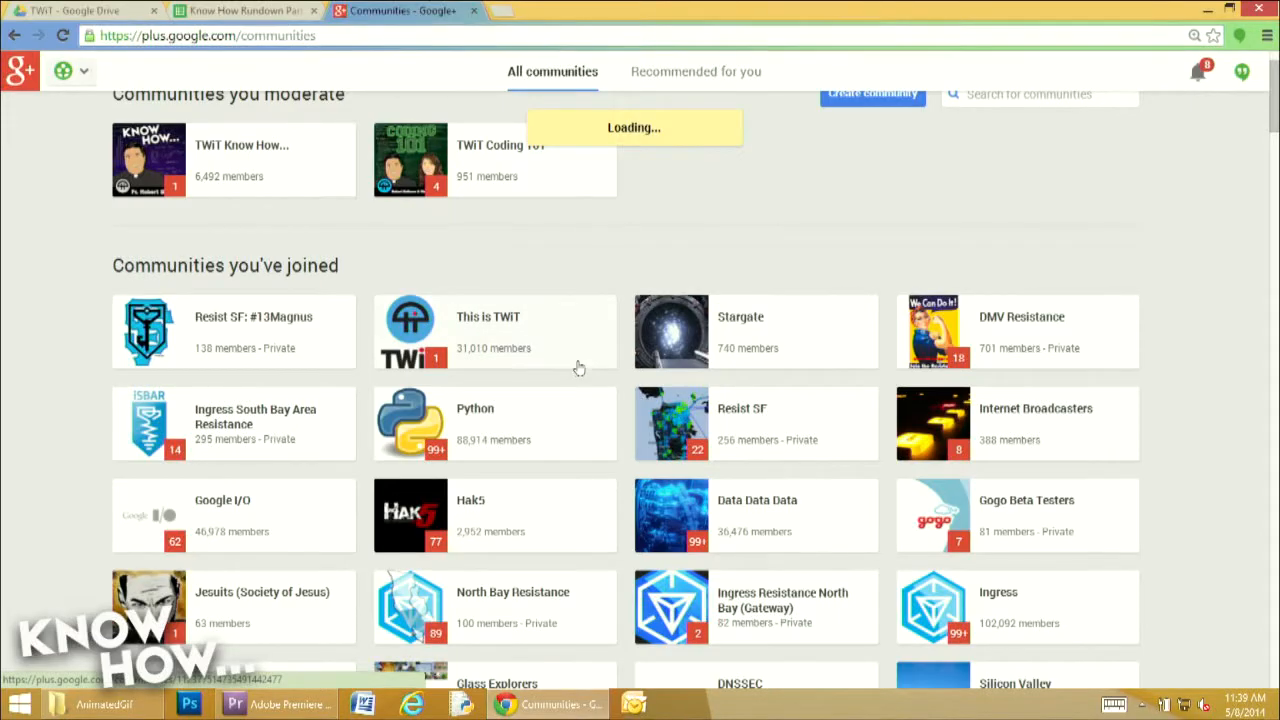
Step: Select the This is TWiT community card on the Google+ Communities page
click(488, 330)
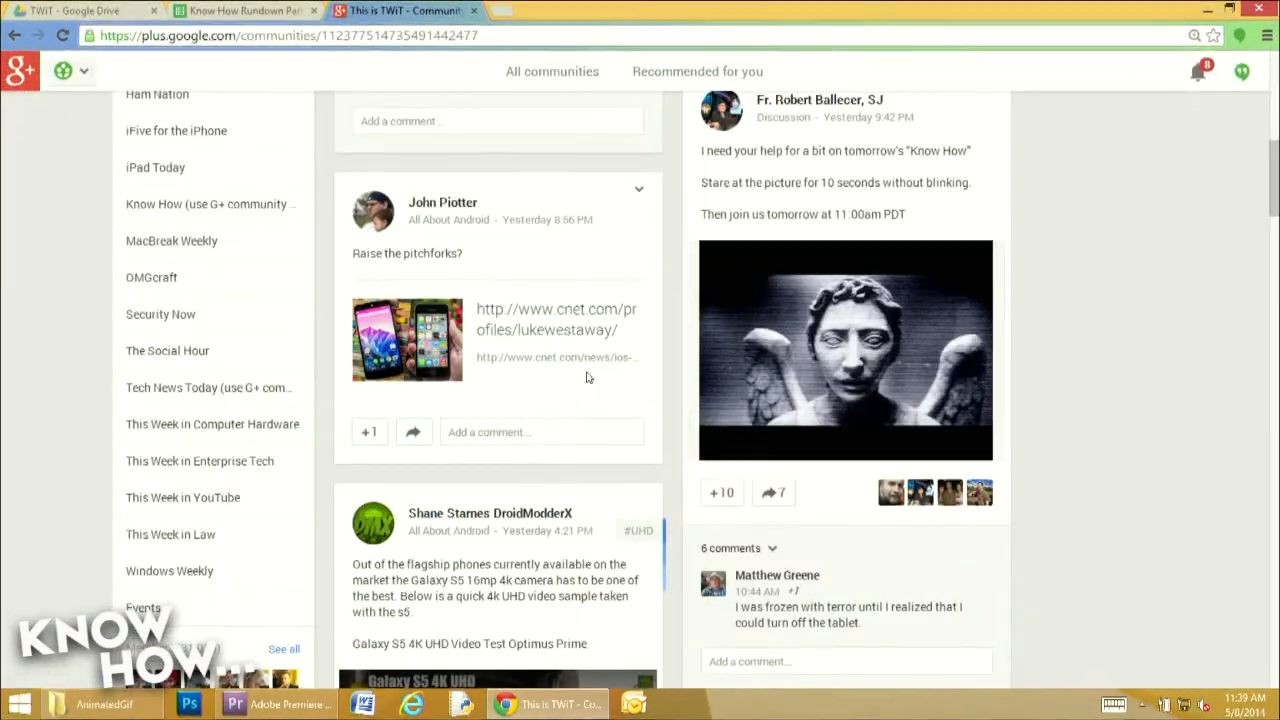